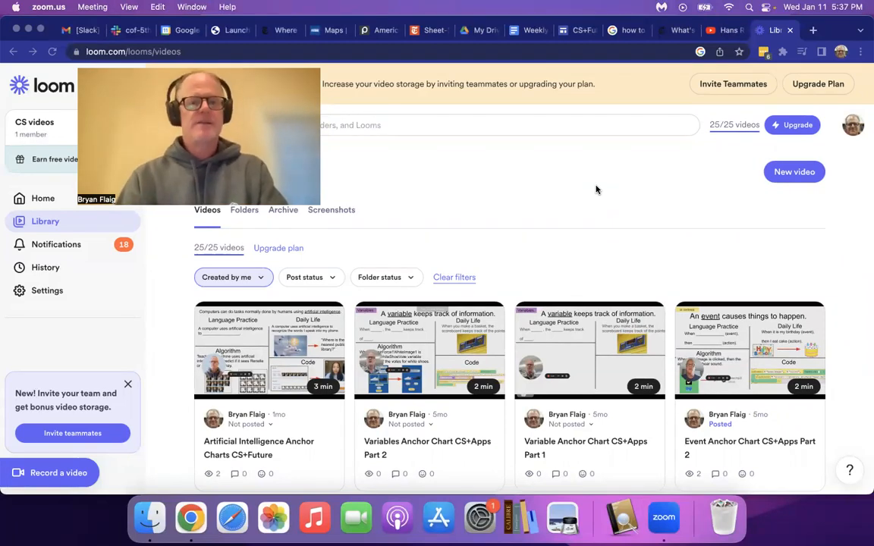
{"action": "mouse_move", "coordinate": [556, 168]}
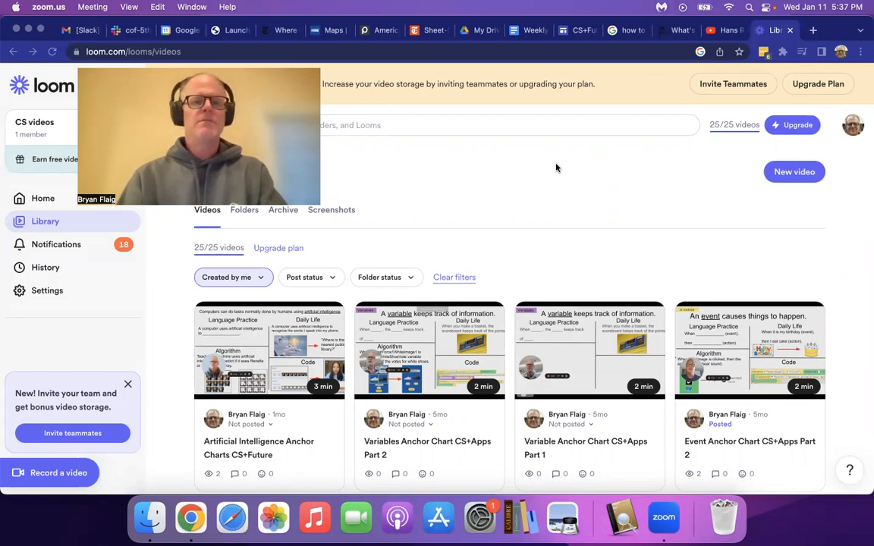
{"action": "mouse_move", "coordinate": [277, 342]}
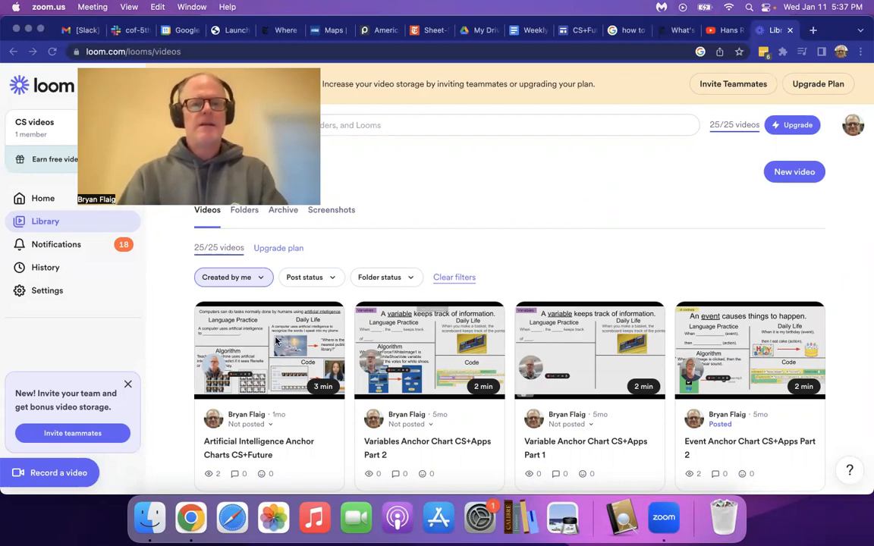
{"action": "mouse_move", "coordinate": [269, 349]}
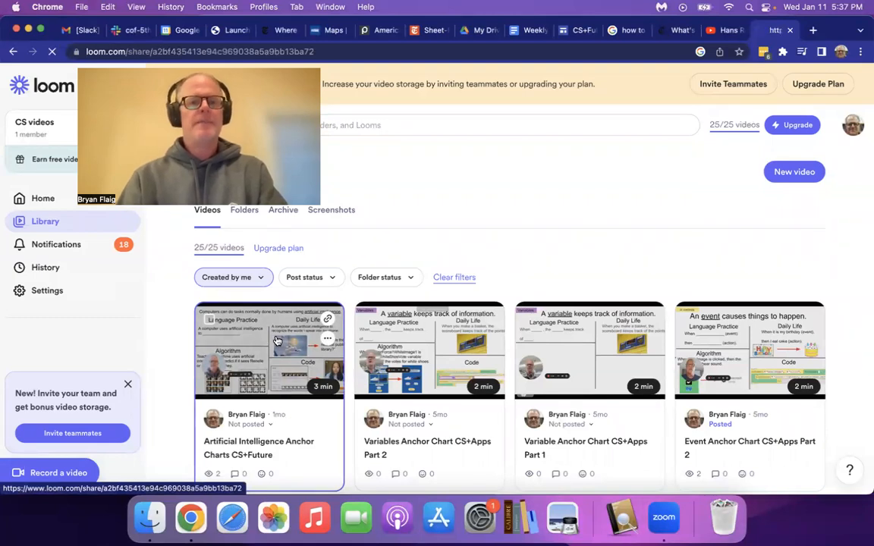
Open the Artificial Intelligence Anchor Charts CS+Future video and bring up its sharing options.
{"action": "left_click", "coordinate": [270, 349]}
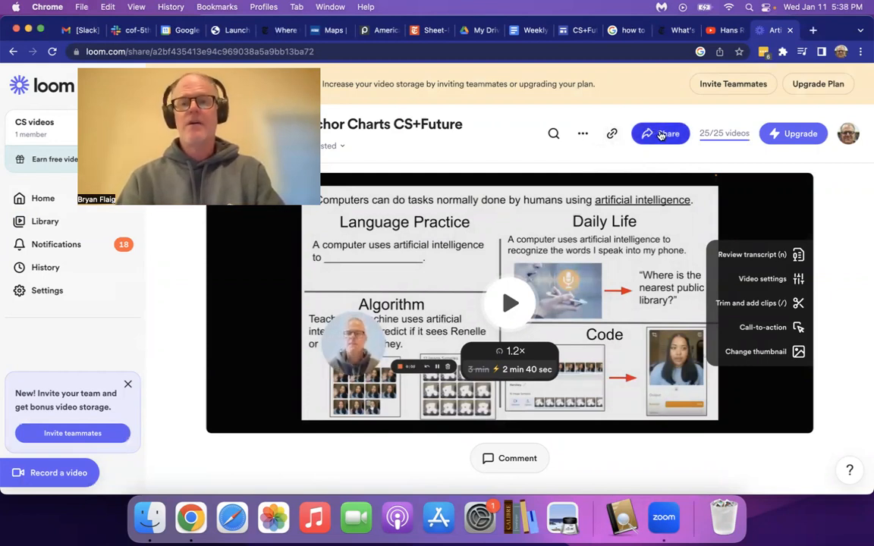
{"action": "left_click", "coordinate": [661, 133]}
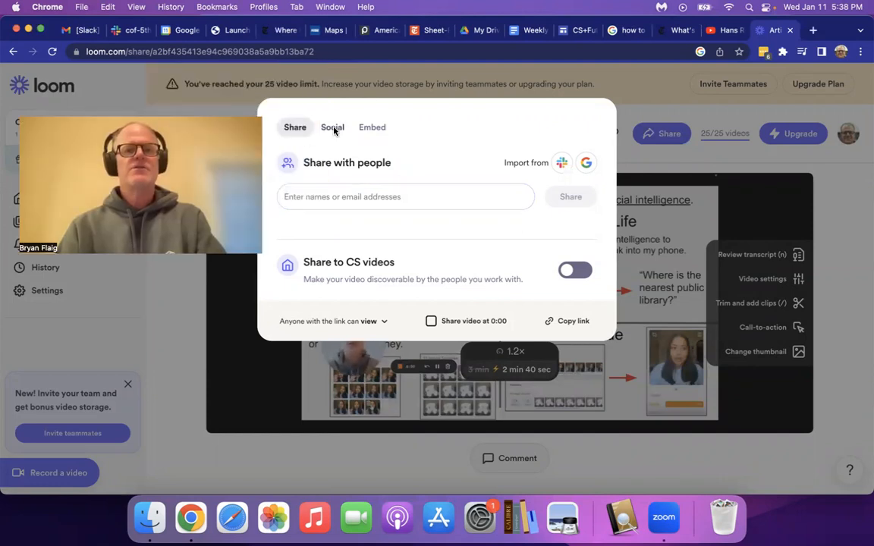
Copy the Loom video's embed code and switch to the Google Sites tab.
{"action": "left_click", "coordinate": [372, 127]}
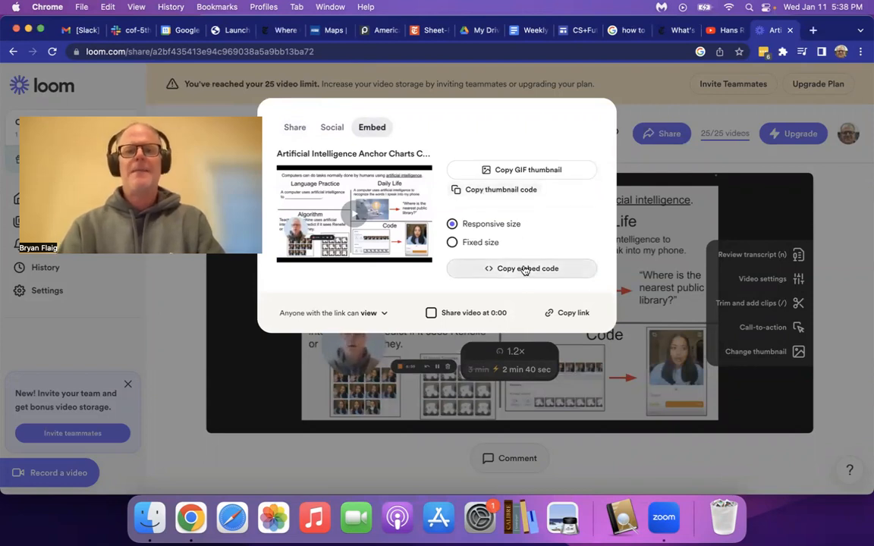
{"action": "left_click", "coordinate": [522, 268]}
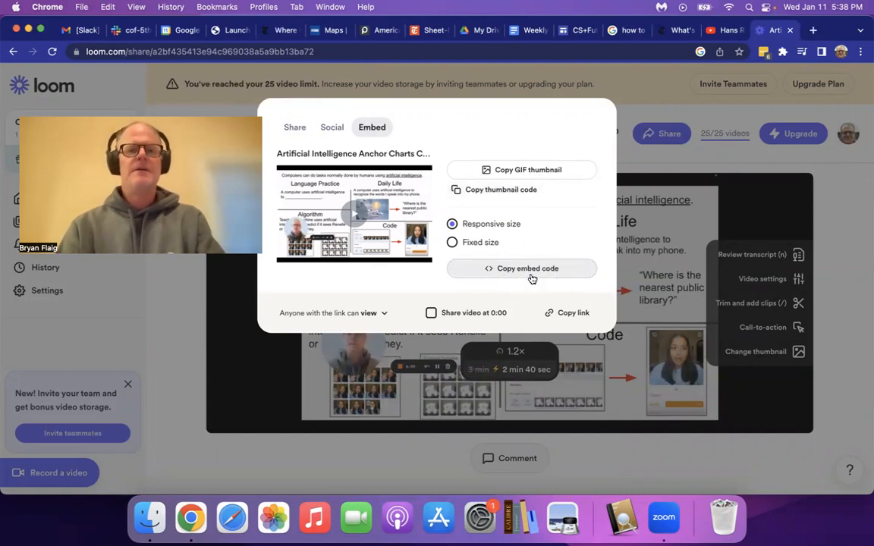
{"action": "left_click", "coordinate": [579, 31]}
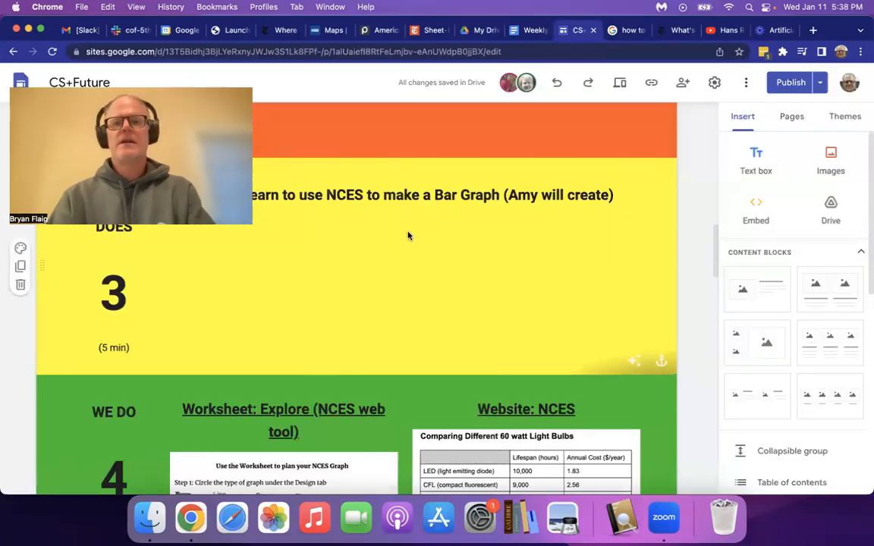
{"action": "scroll", "scroll_direction": "up", "scroll_amount": 3}
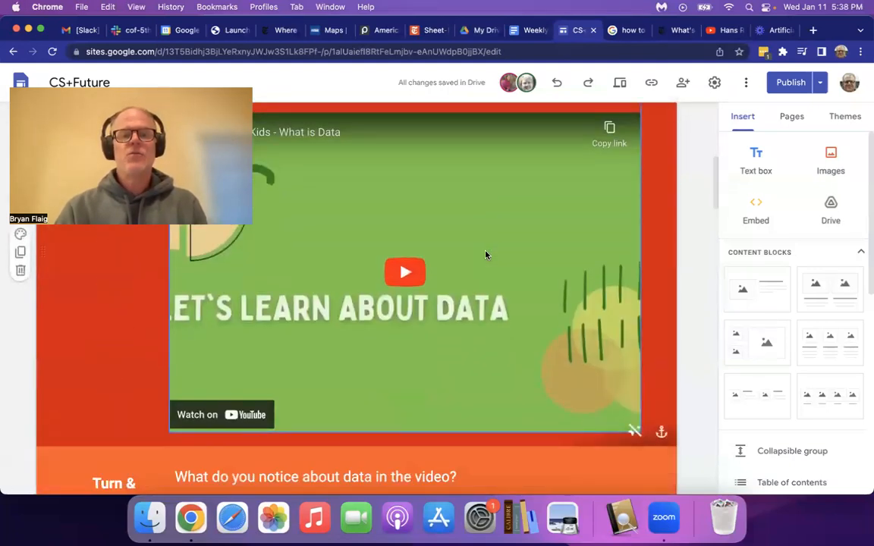
{"action": "scroll", "scroll_direction": "down", "scroll_amount": 3}
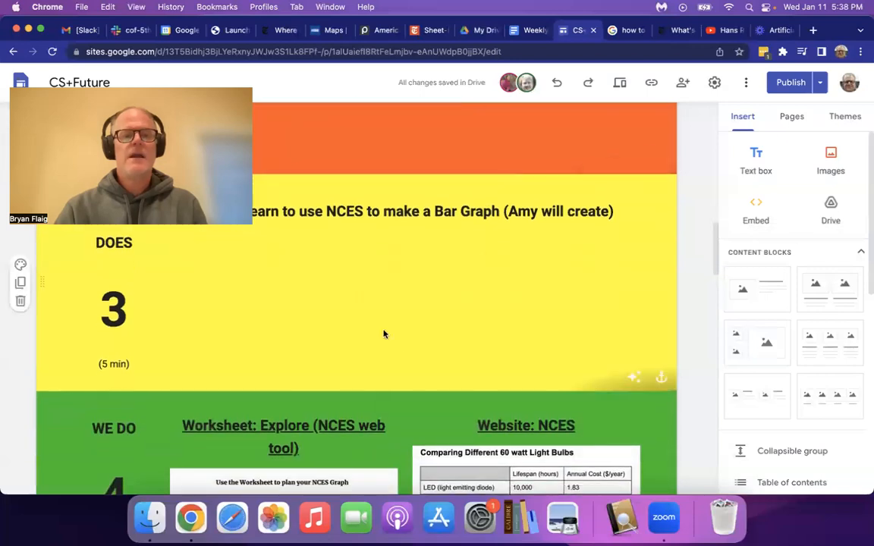
{"action": "left_click", "coordinate": [655, 196]}
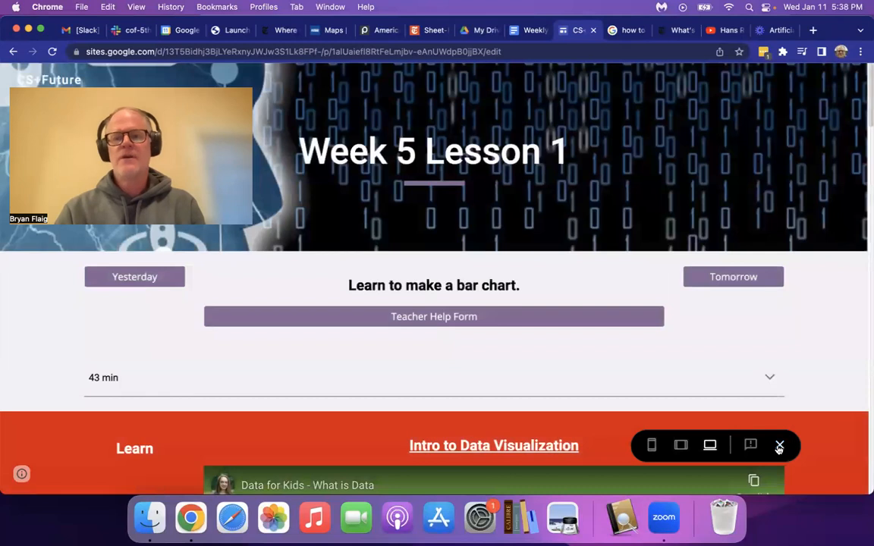
{"action": "left_click", "coordinate": [779, 445]}
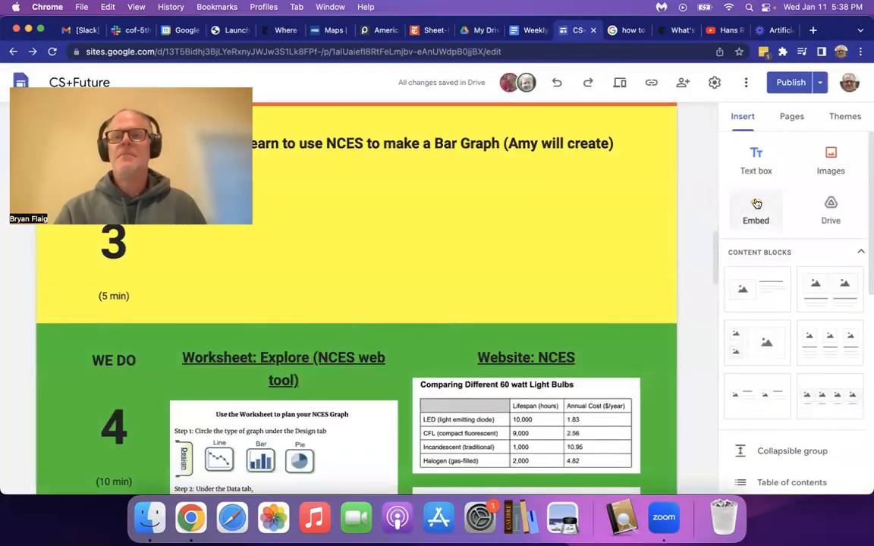
{"action": "left_click", "coordinate": [756, 211]}
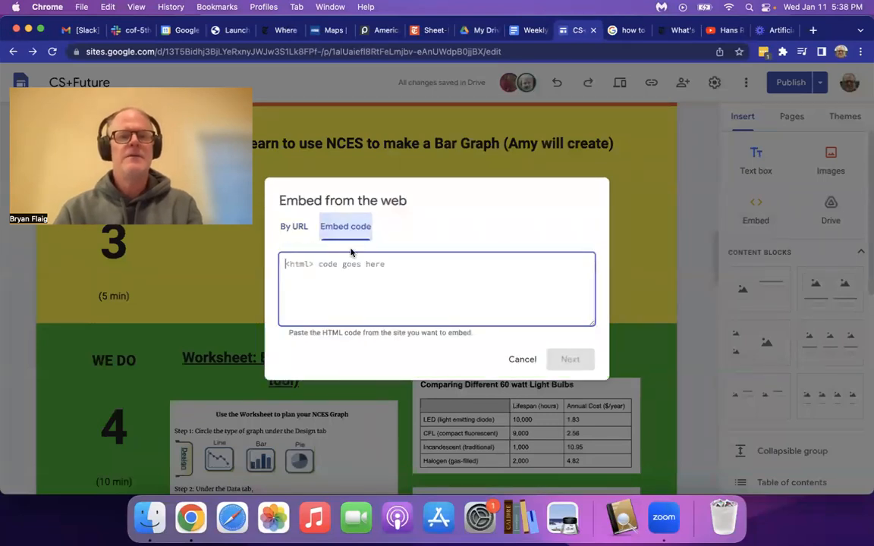
{"action": "mouse_move", "coordinate": [348, 287]}
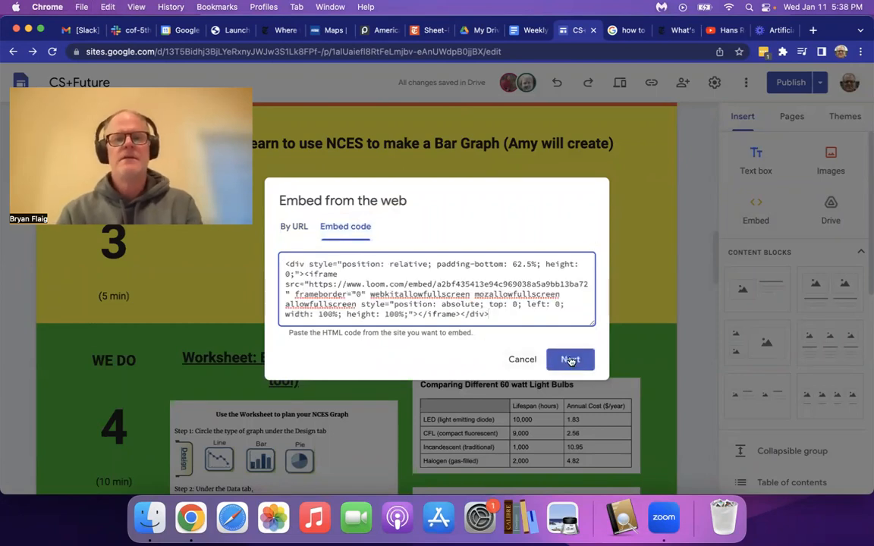
Preview and insert the pasted Loom embed code, then drag the video toward the yellow section.
{"action": "left_click", "coordinate": [570, 359]}
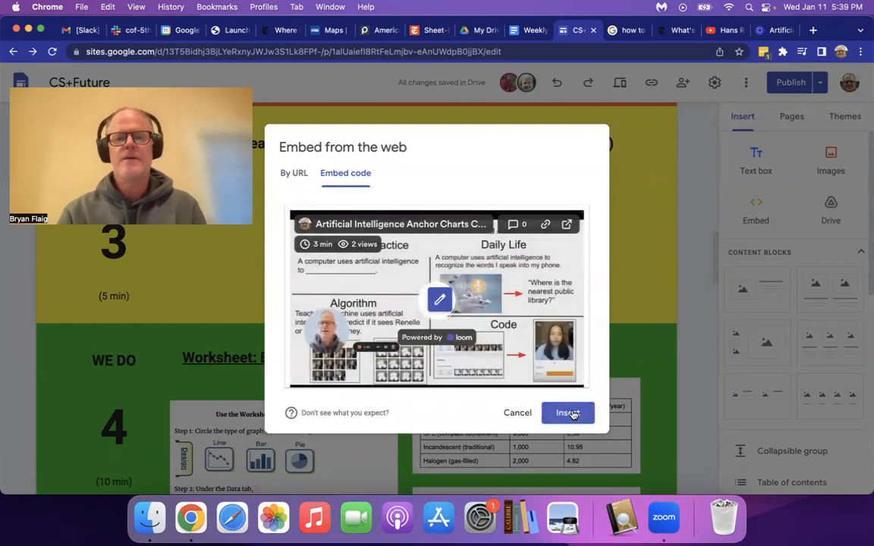
{"action": "left_click", "coordinate": [567, 413]}
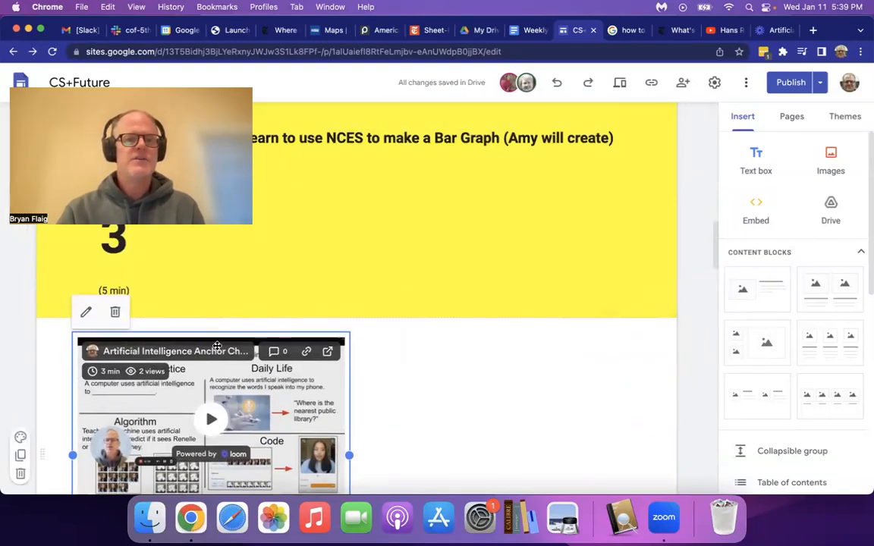
{"action": "left_click_drag", "start_coordinate": [211, 417], "coordinate": [404, 273]}
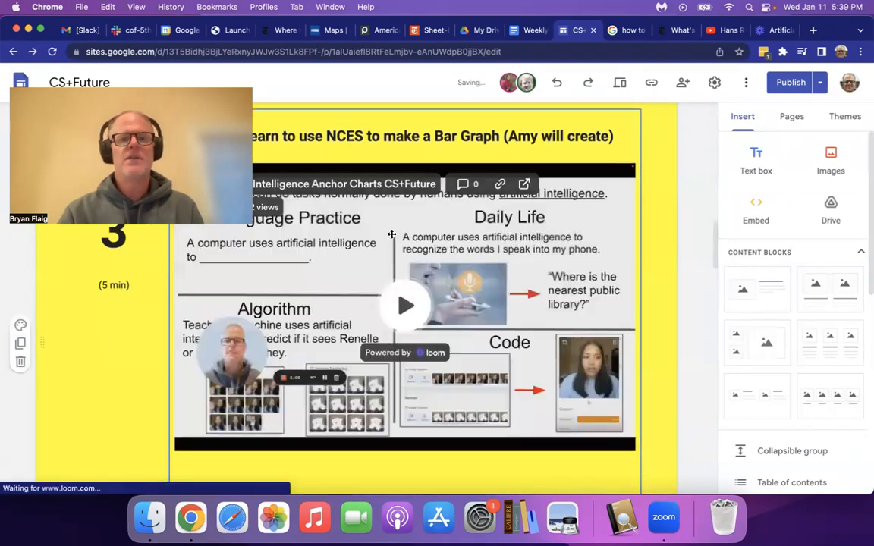
Scroll down to check the enlarged Loom video in the yellow number 3 section.
{"action": "scroll", "scroll_direction": "down", "scroll_amount": 3}
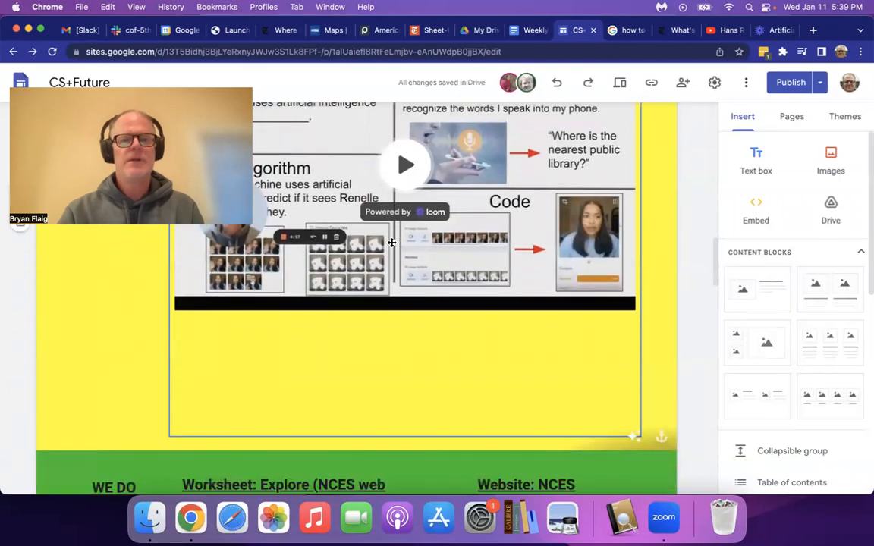
{"action": "scroll", "scroll_direction": "down", "scroll_amount": 3}
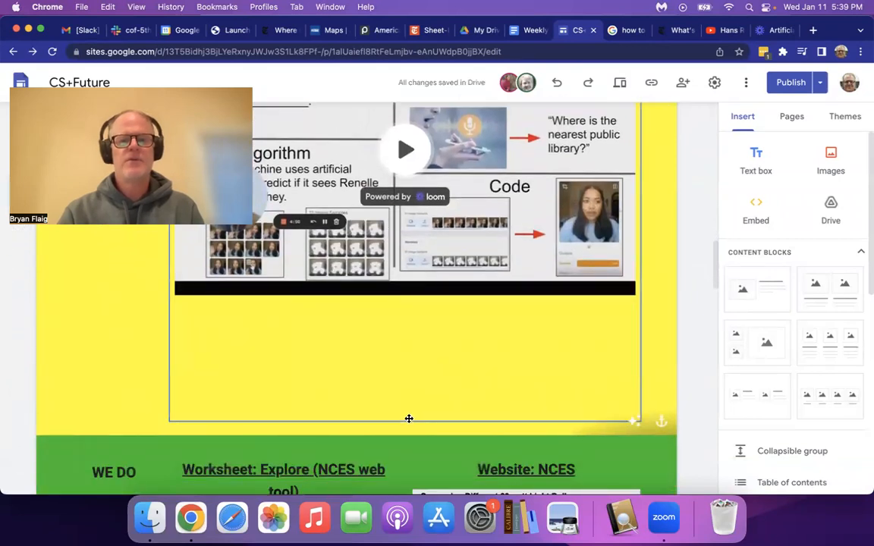